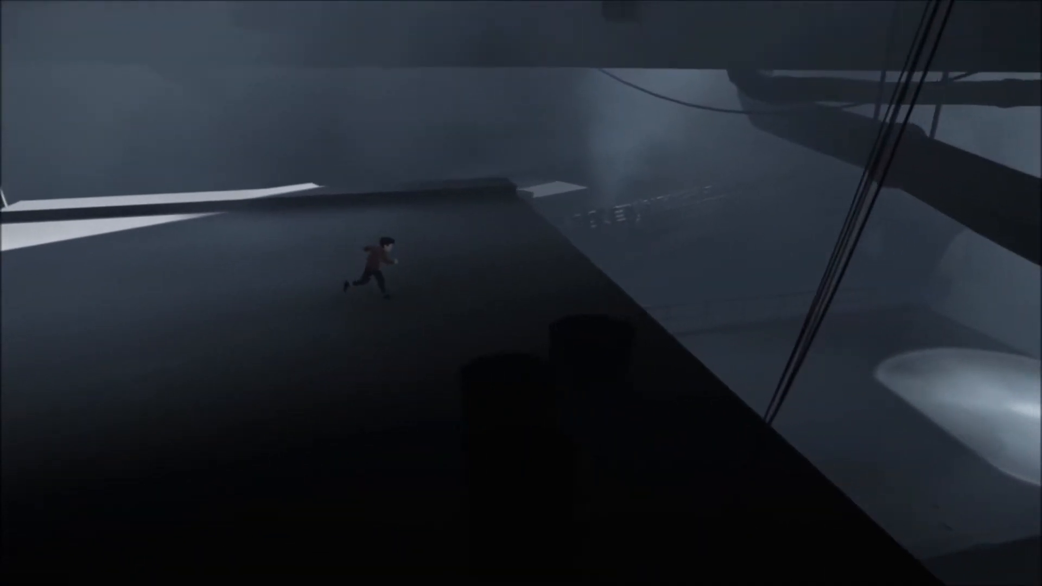
pyautogui.press('right')
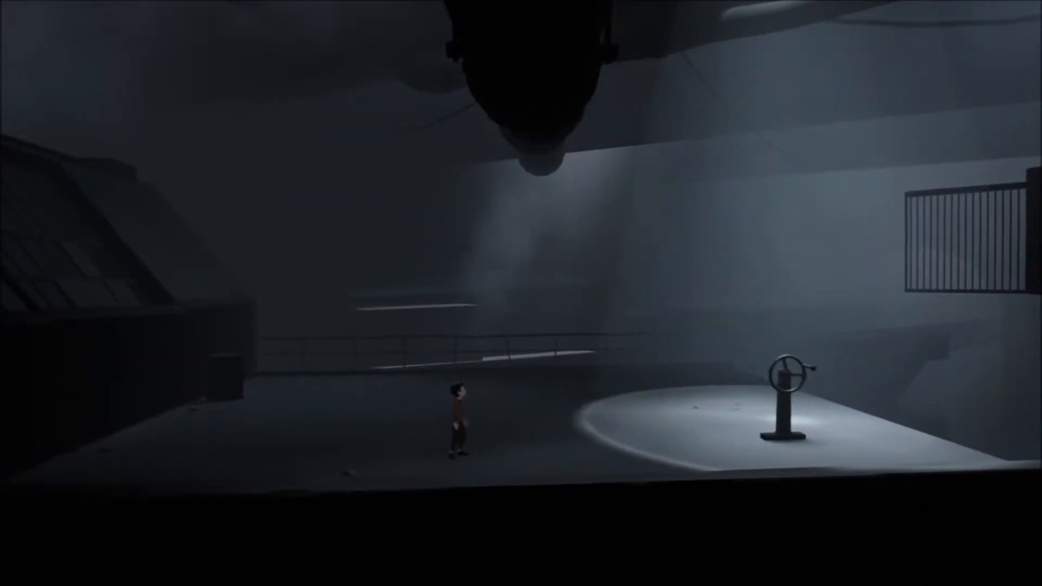
pyautogui.press('right')
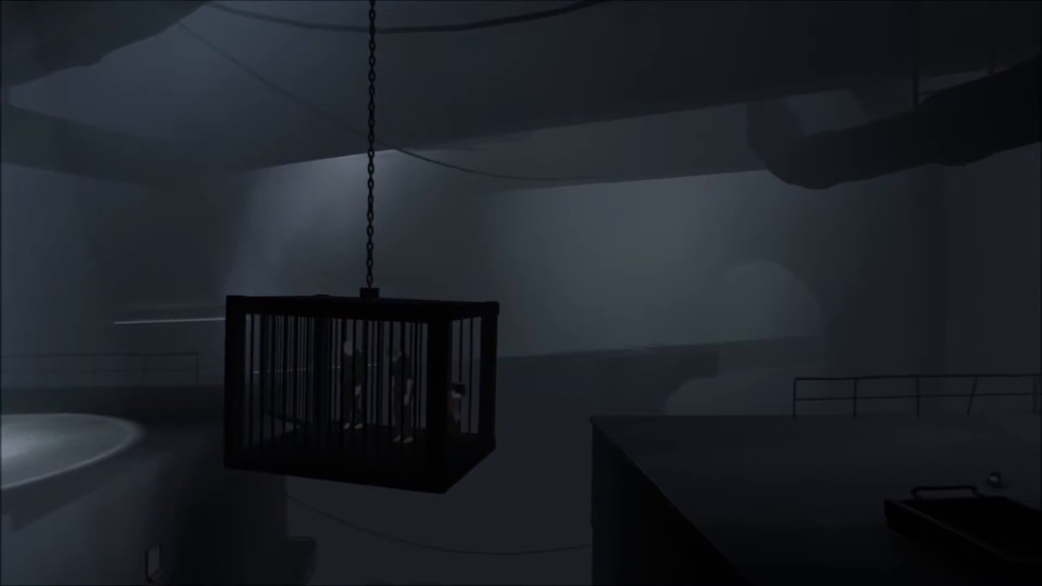
pyautogui.moveTo(521, 293)
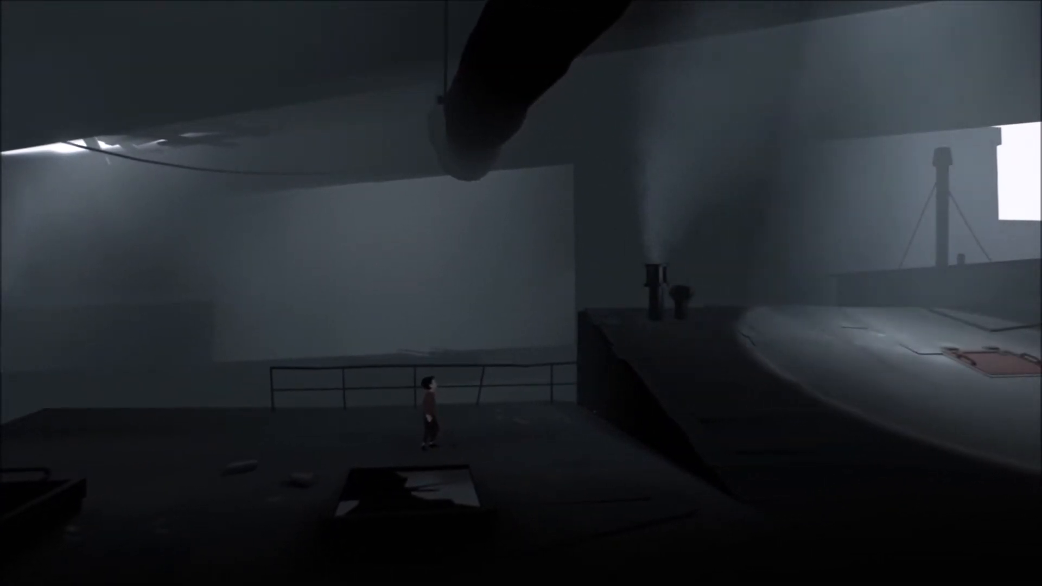
pyautogui.press('Left')
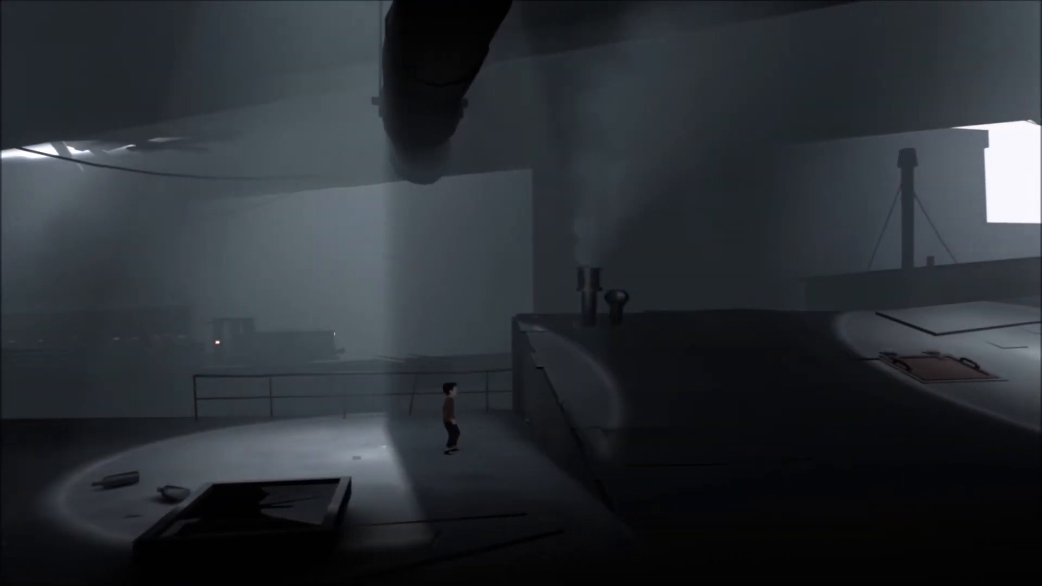
pyautogui.press('Right')
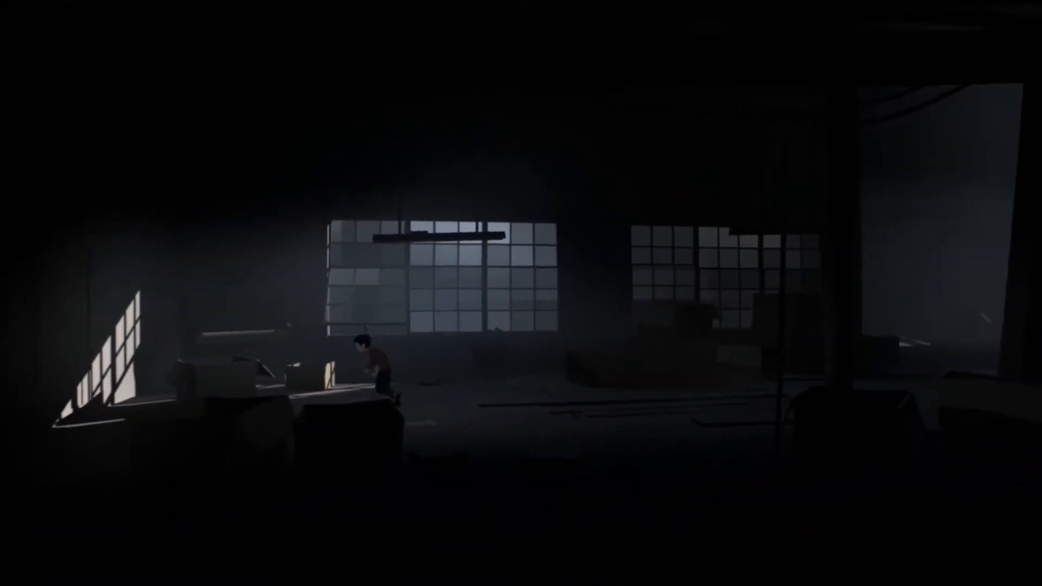
pyautogui.press('Right')
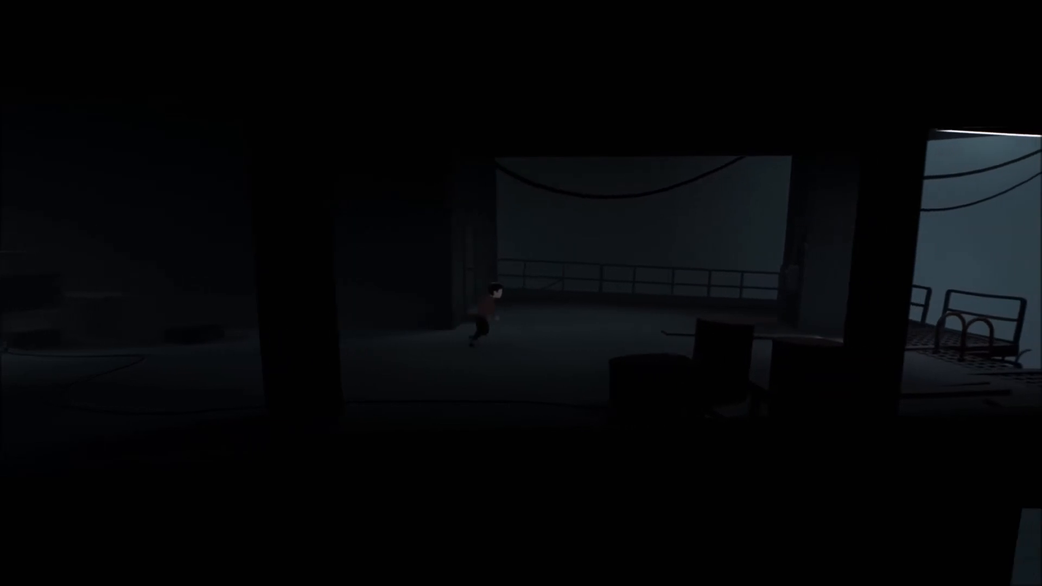
pyautogui.press('right')
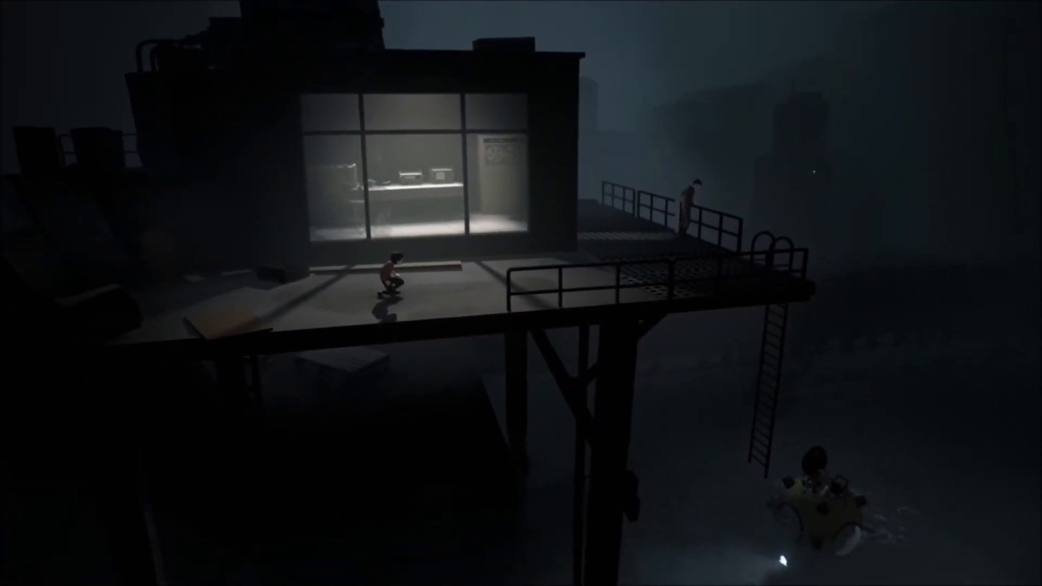
pyautogui.press('Left')
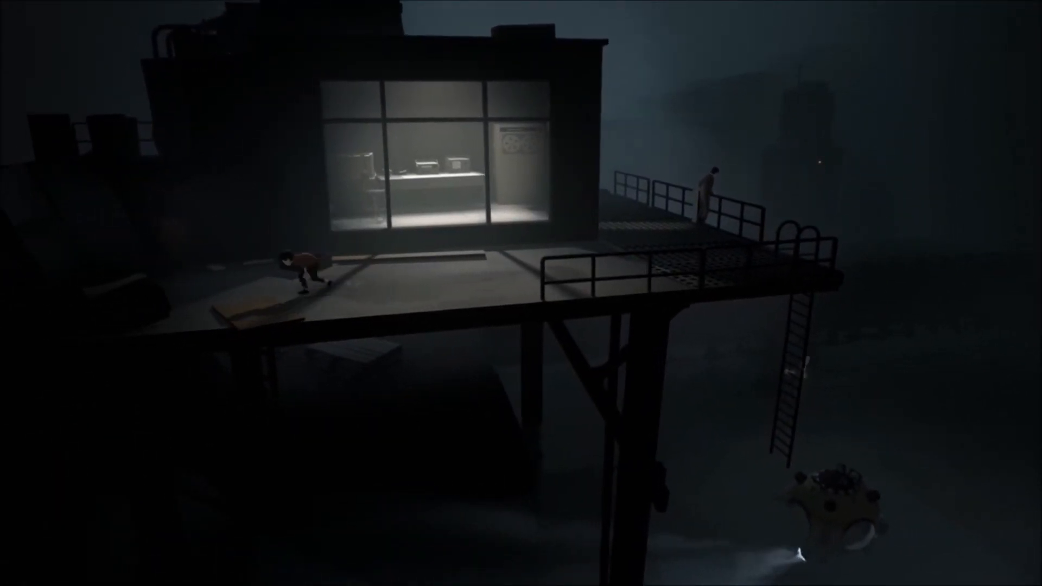